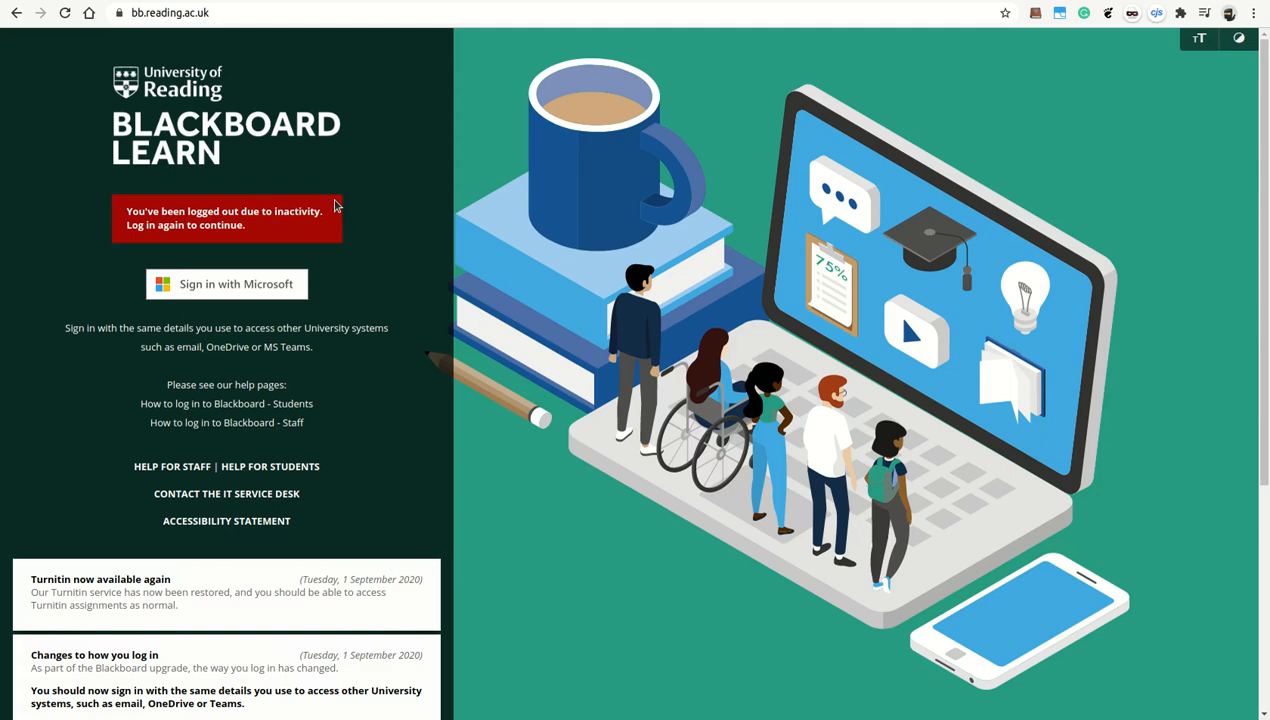
pyautogui.moveTo(332, 225)
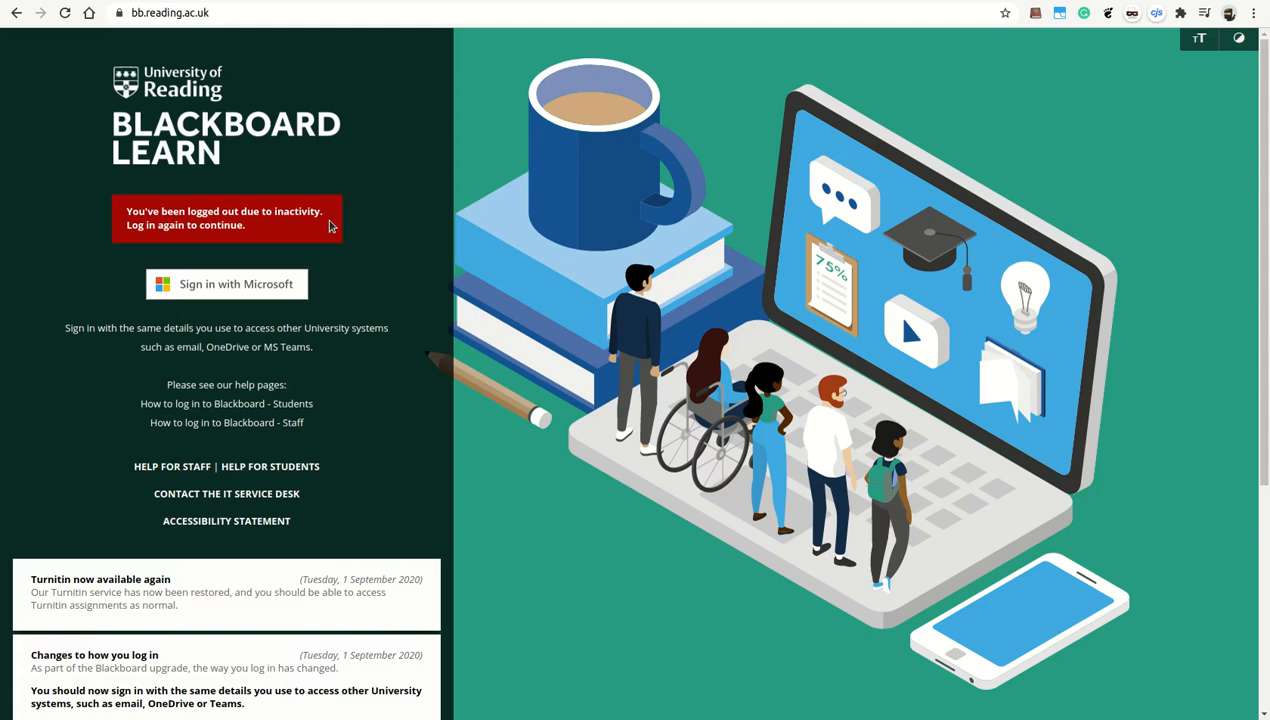
pyautogui.moveTo(197, 43)
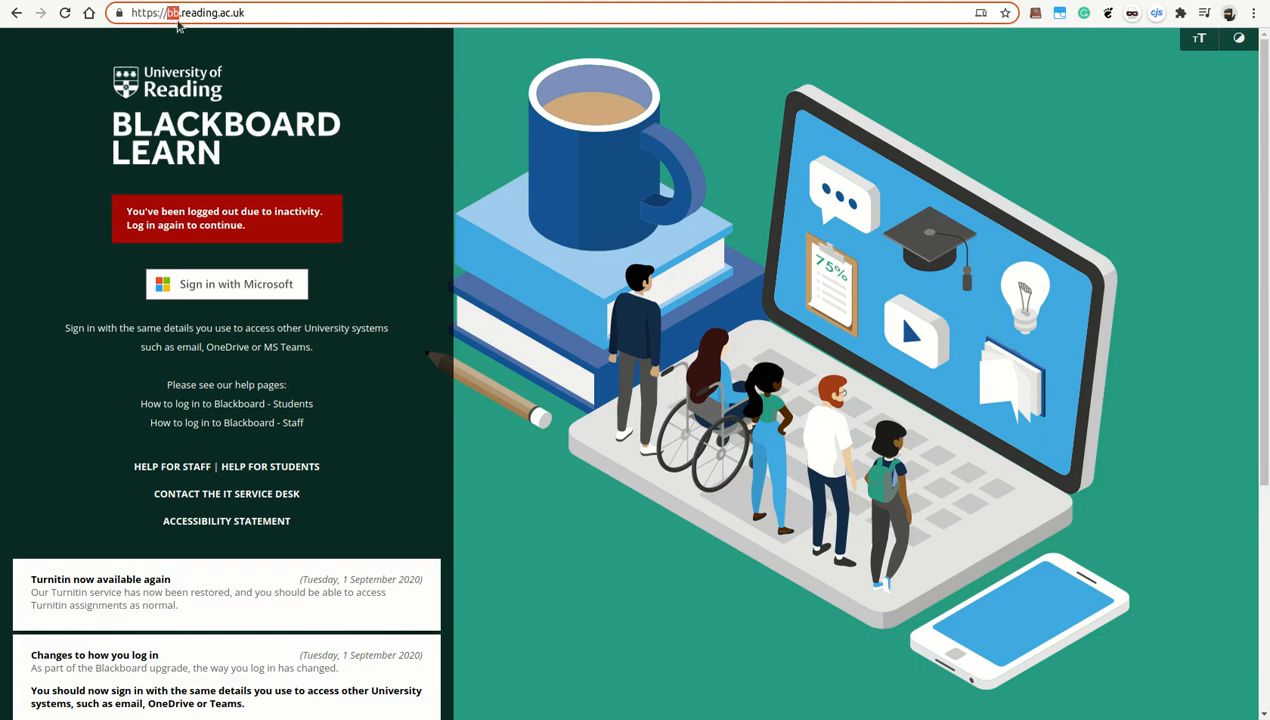
pyautogui.moveTo(227, 284)
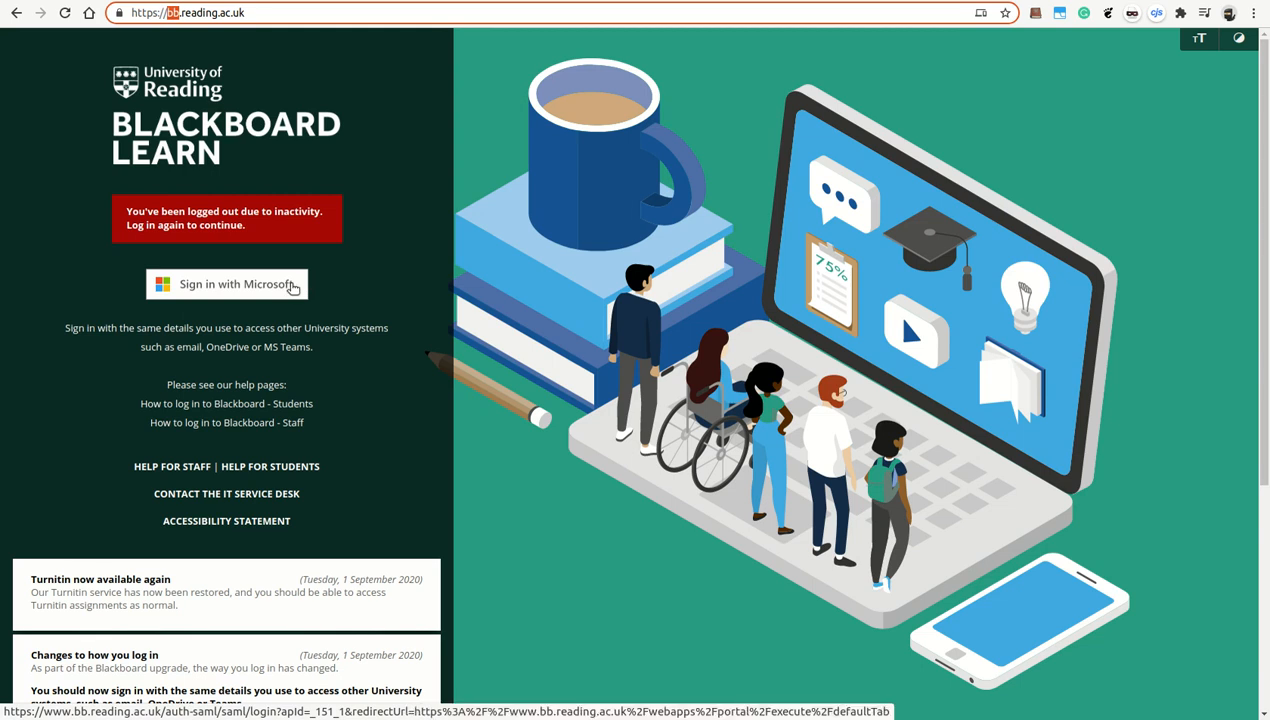
# - Sign in with the Microsoft university account and pick Computer Science Students from My Organisations
pyautogui.click(226, 284)
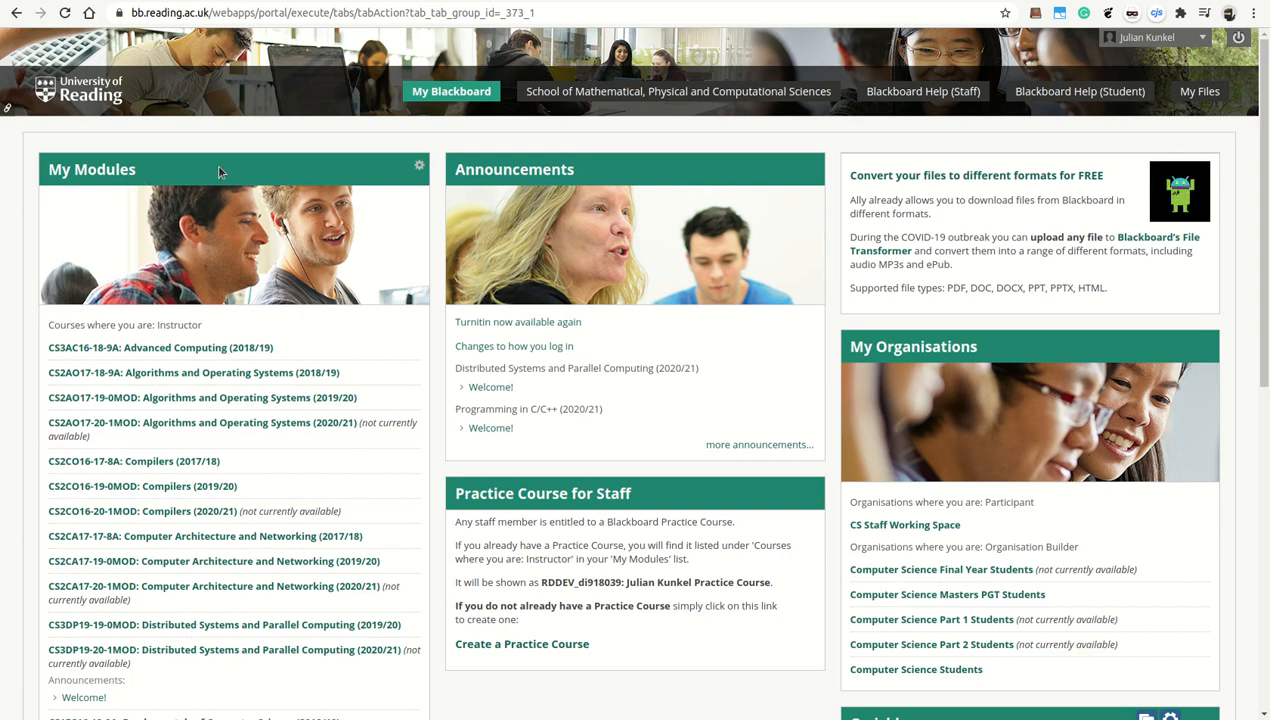
pyautogui.moveTo(242, 294)
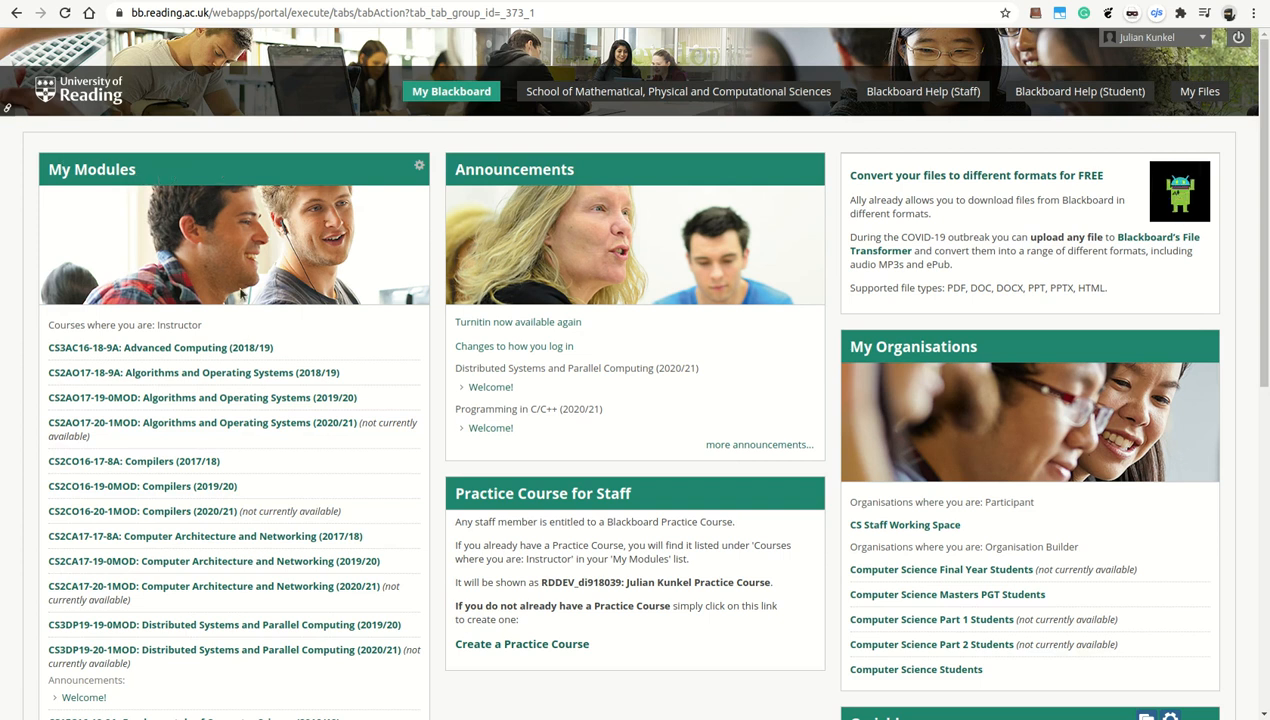
pyautogui.moveTo(247, 503)
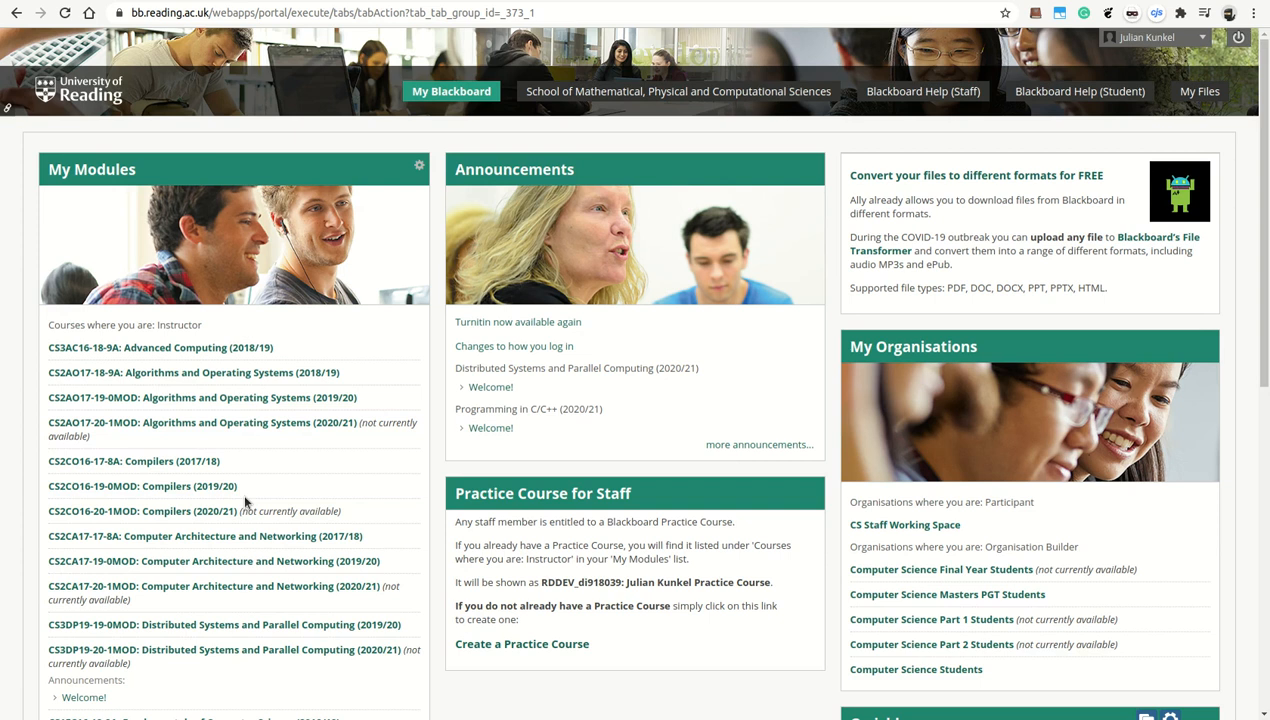
pyautogui.moveTo(855, 542)
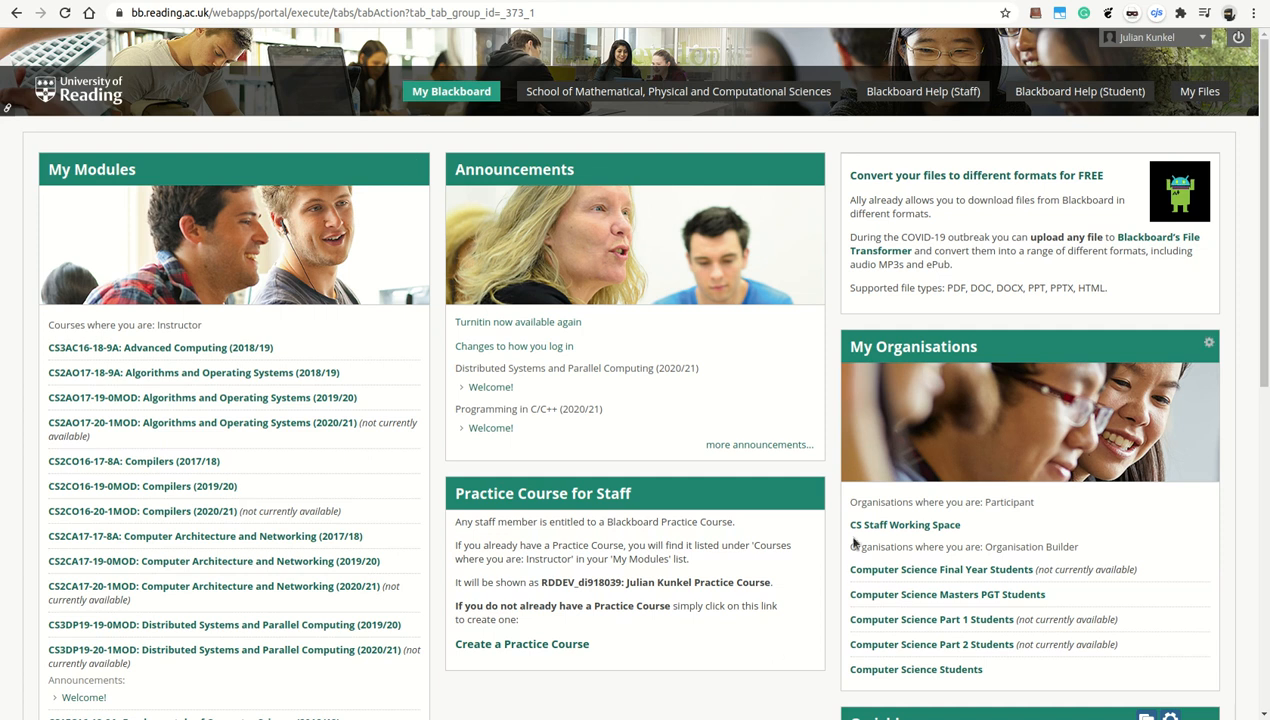
pyautogui.moveTo(1120, 378)
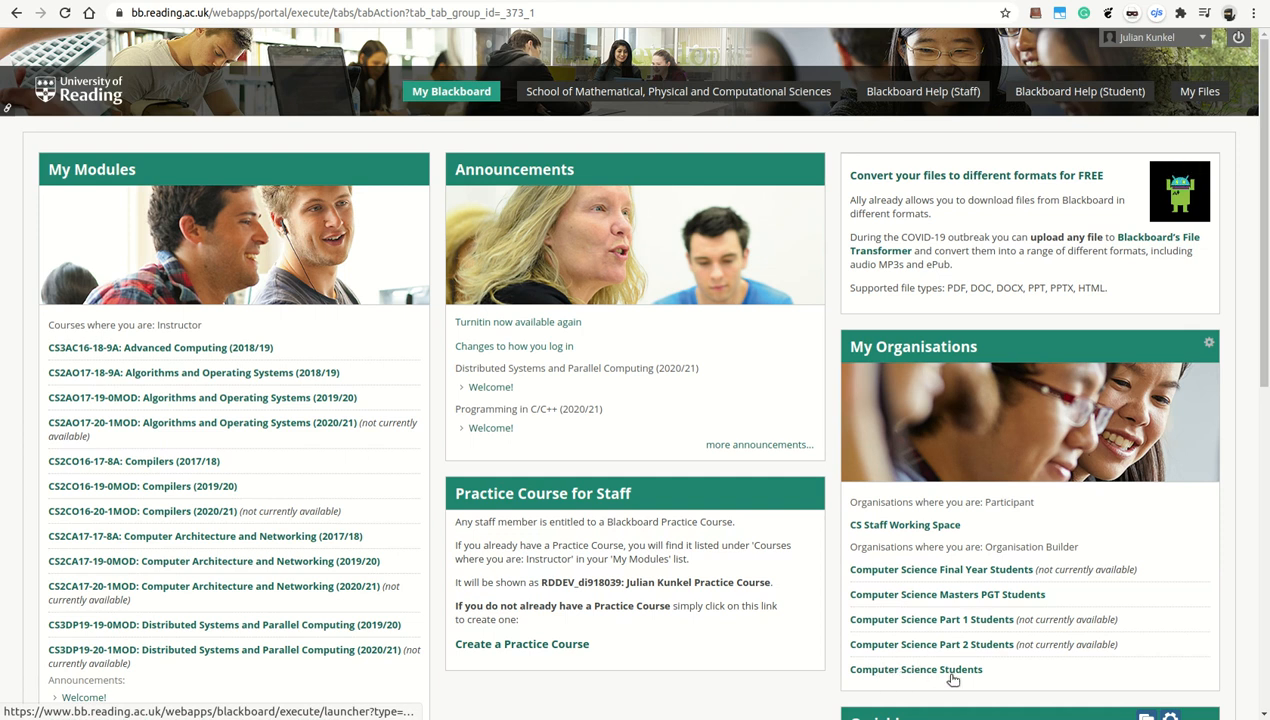
pyautogui.click(914, 669)
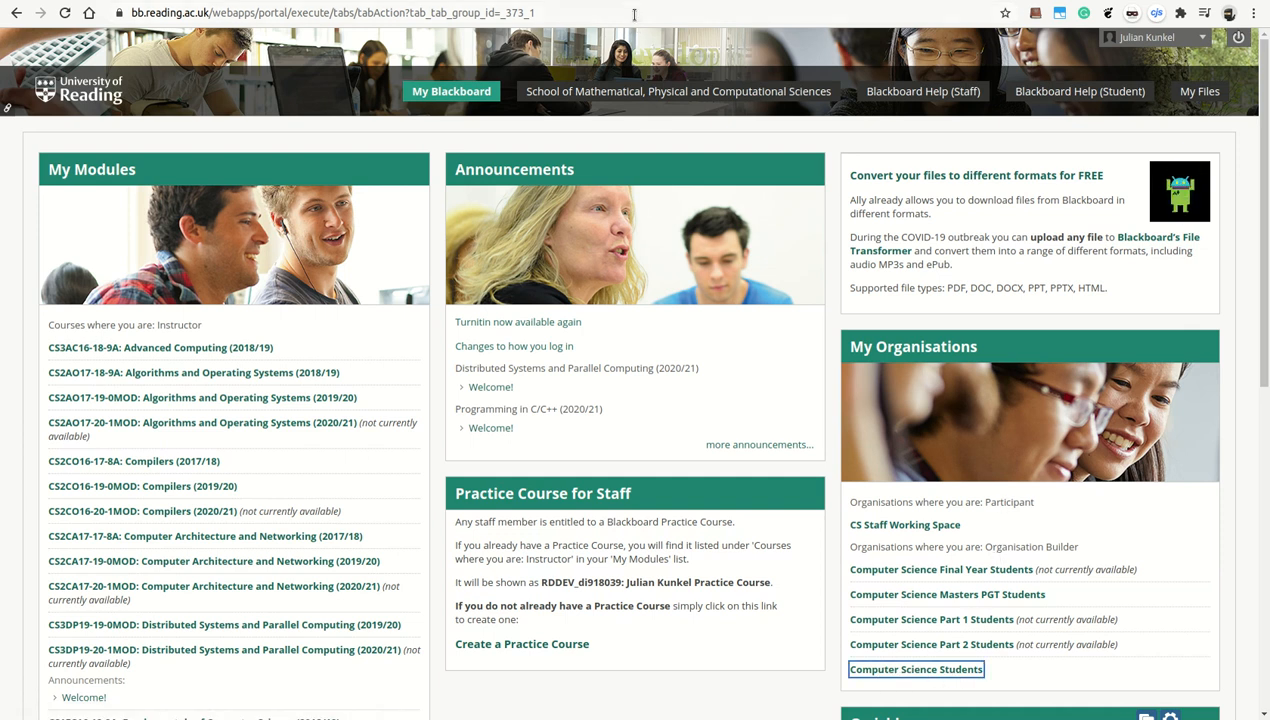
# - Open Computer Science Students and scroll its announcements for the hackathon and supercomputer seminar posts
pyautogui.click(915, 669)
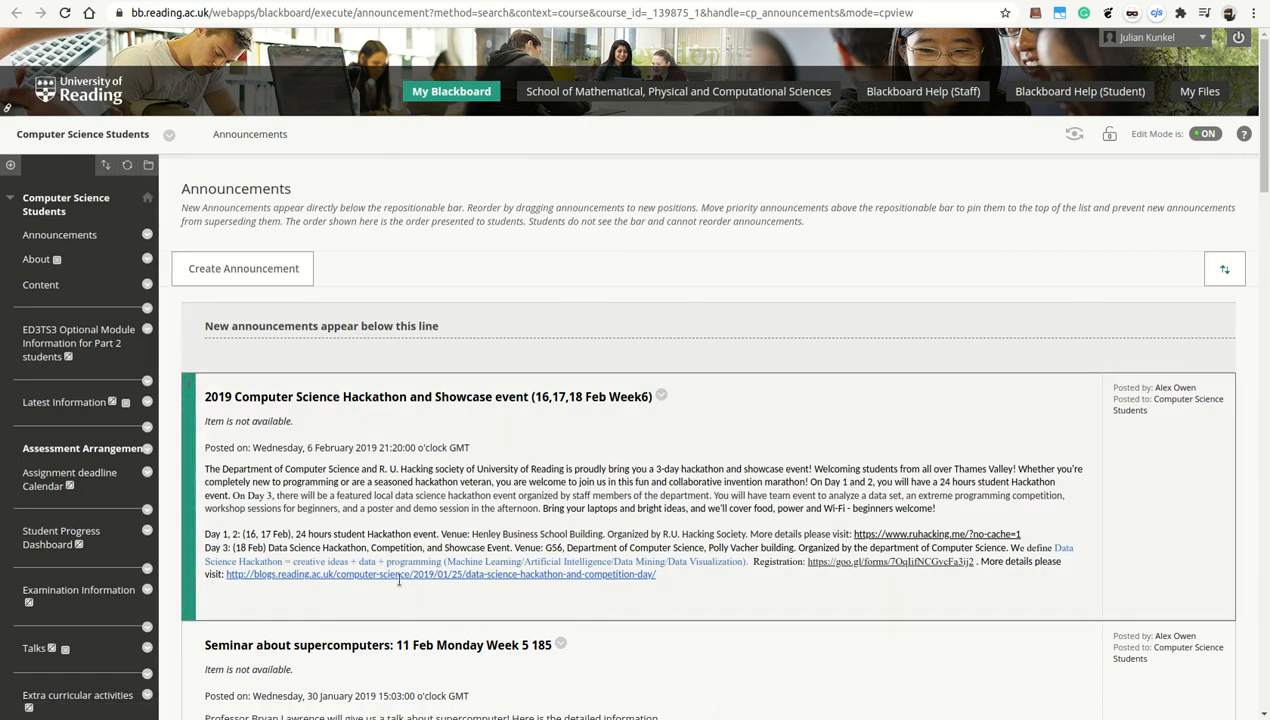
pyautogui.scroll(-3)
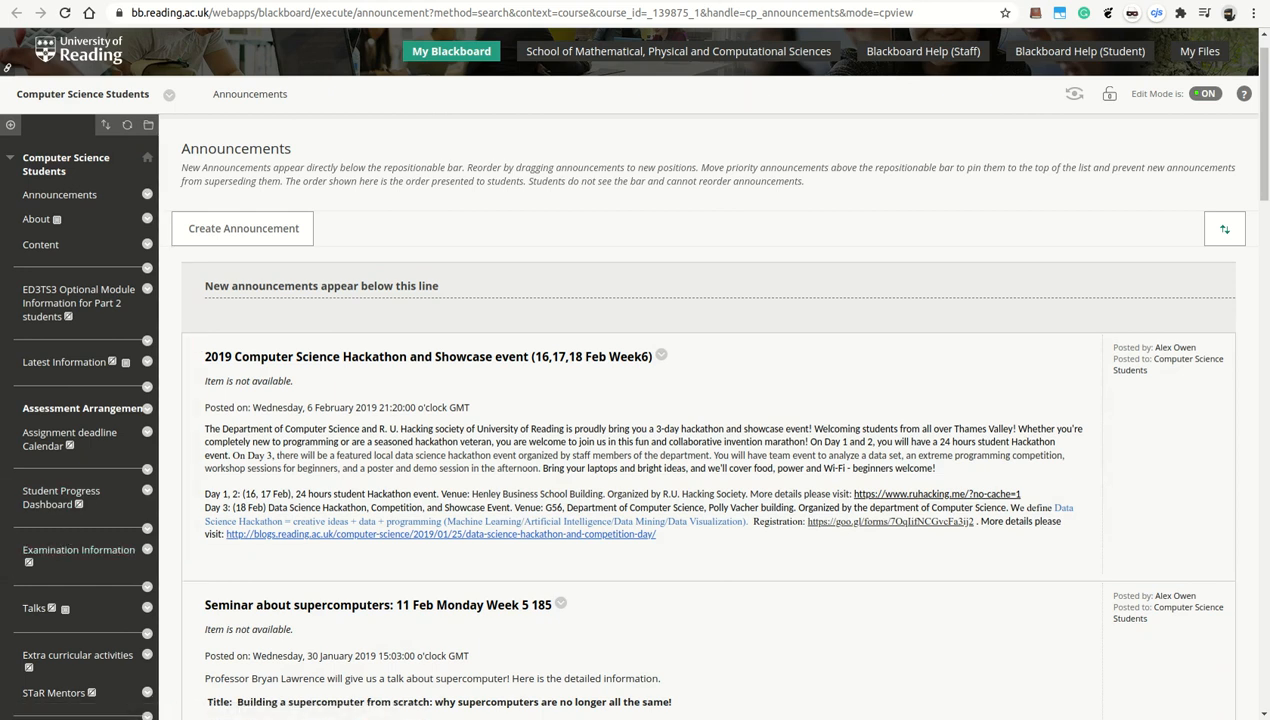
# - From My Blackboard, open CS1PC20-20-1MOD: Programming in C/C++ (2020/21) under My Modules
pyautogui.click(451, 51)
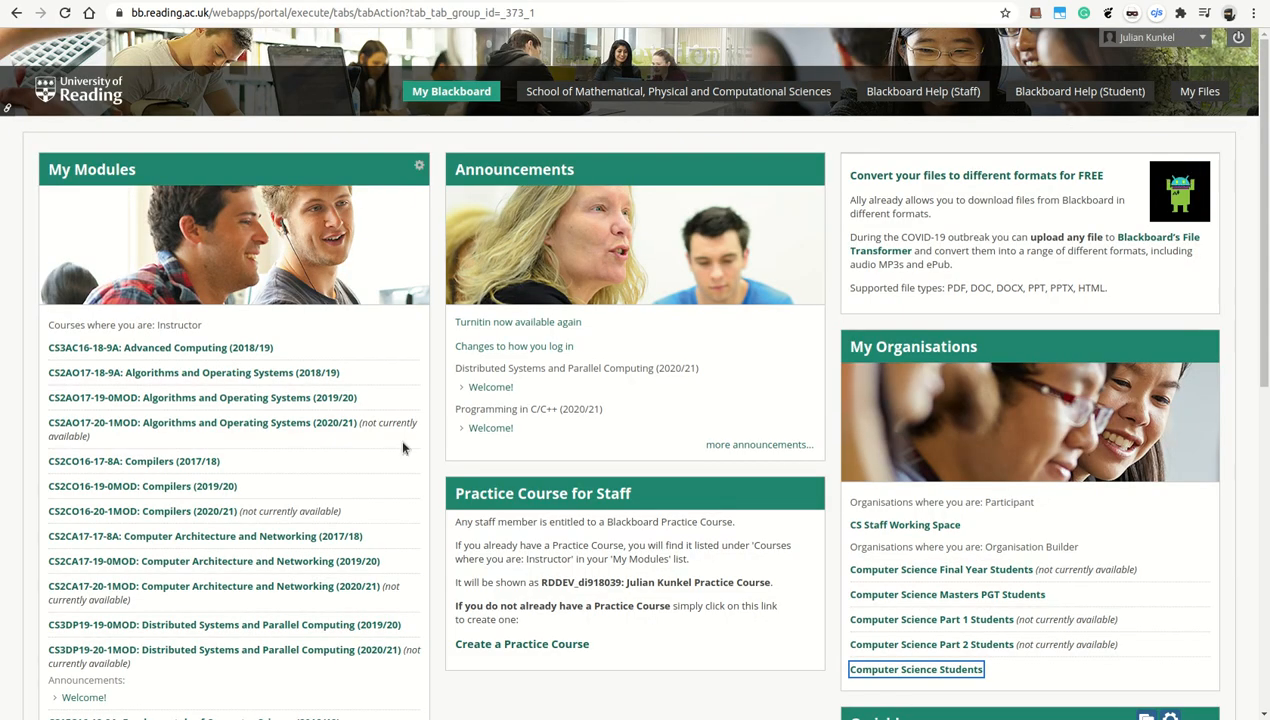
pyautogui.moveTo(307, 625)
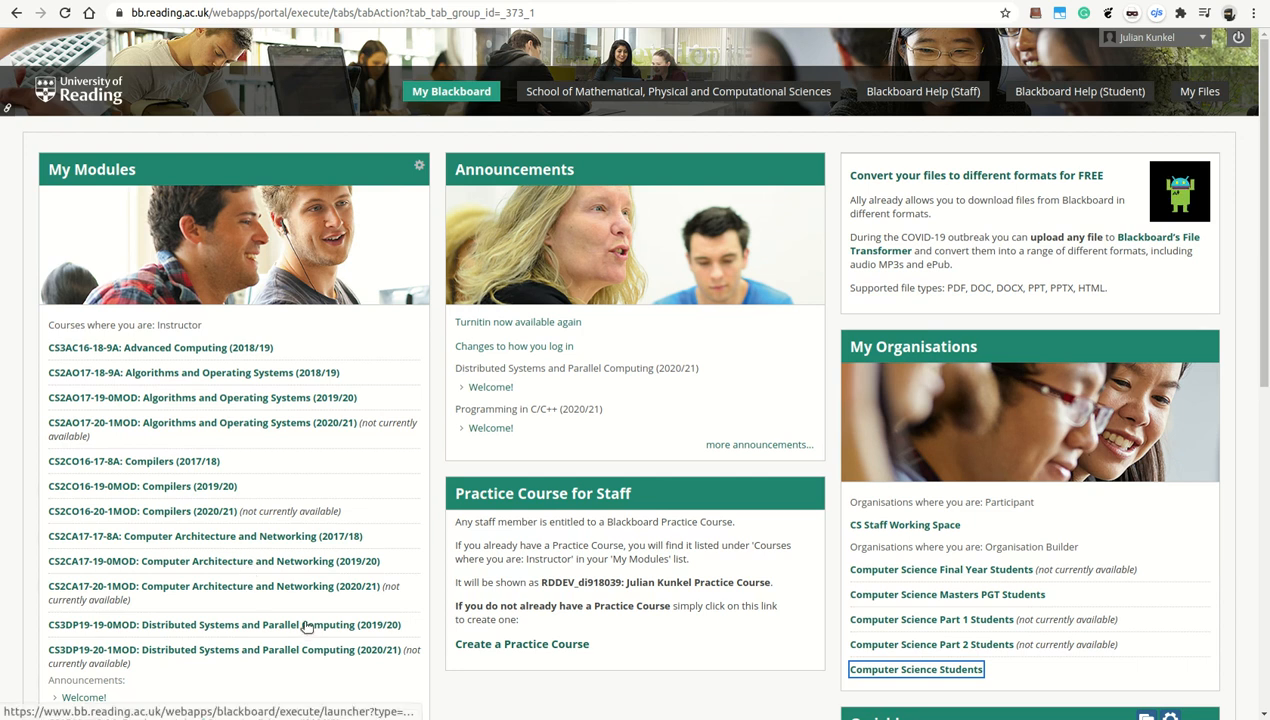
pyautogui.moveTo(135, 118)
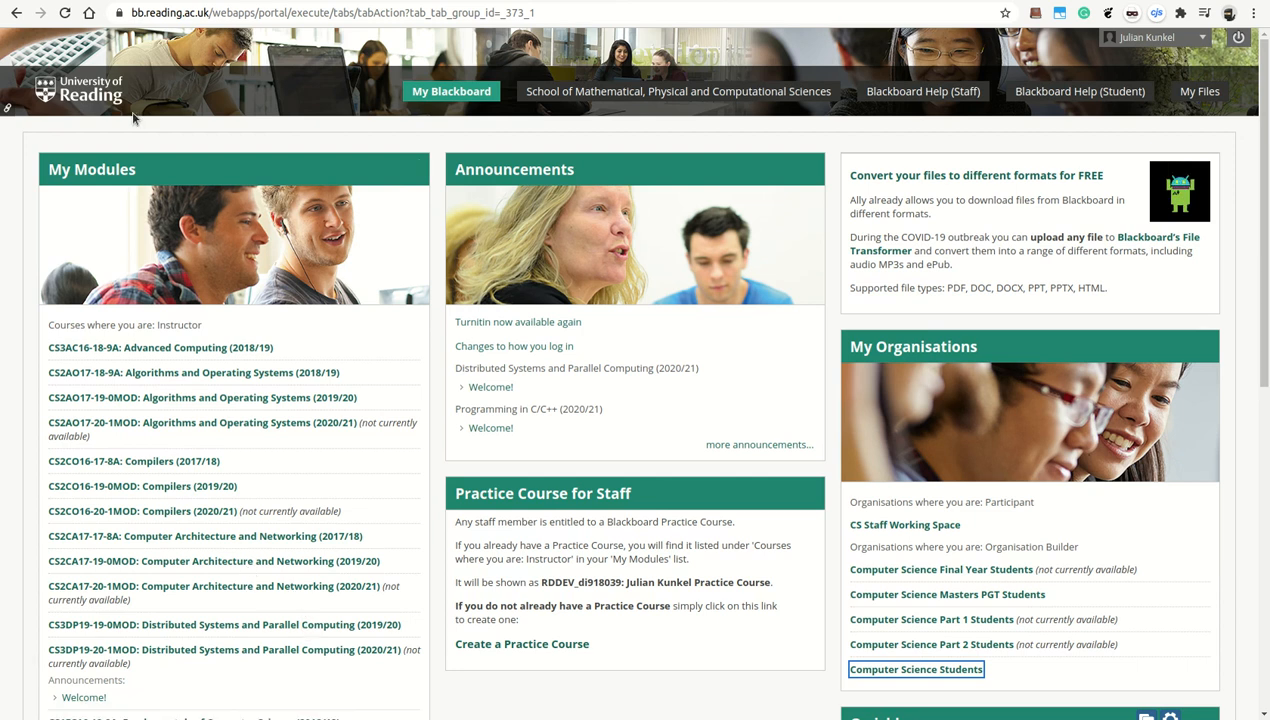
pyautogui.scroll(-3)
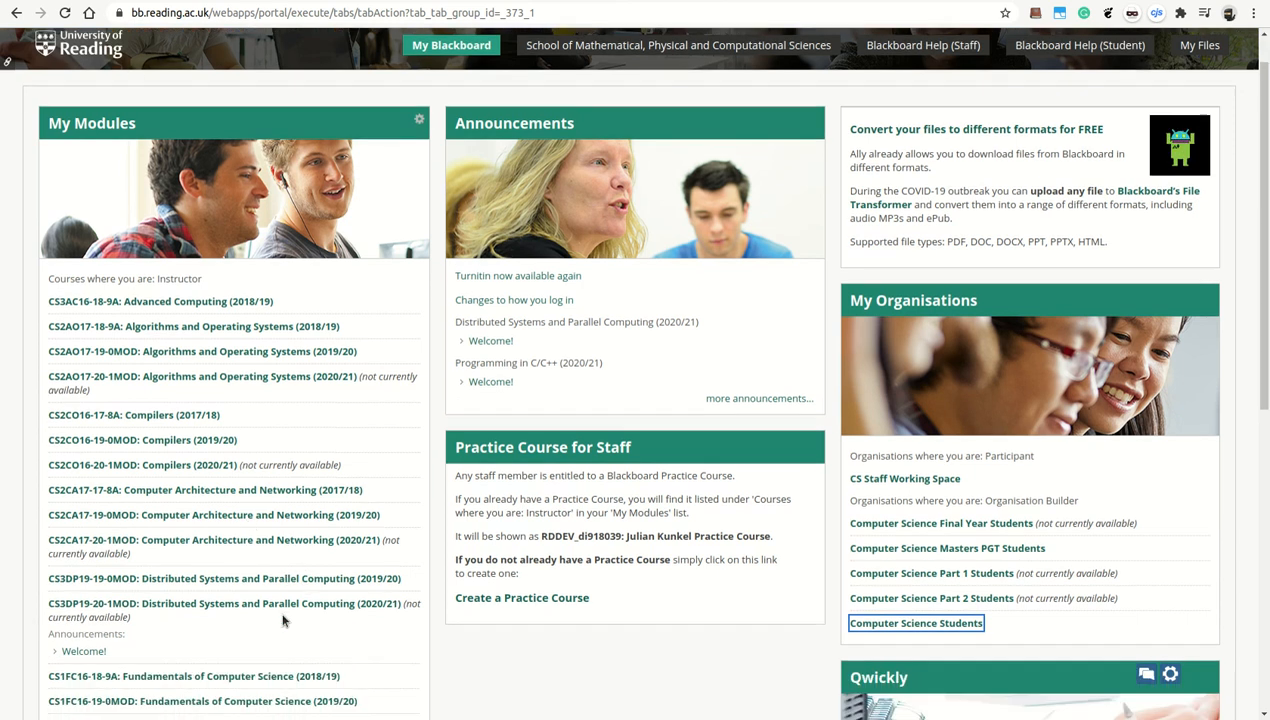
pyautogui.scroll(-3)
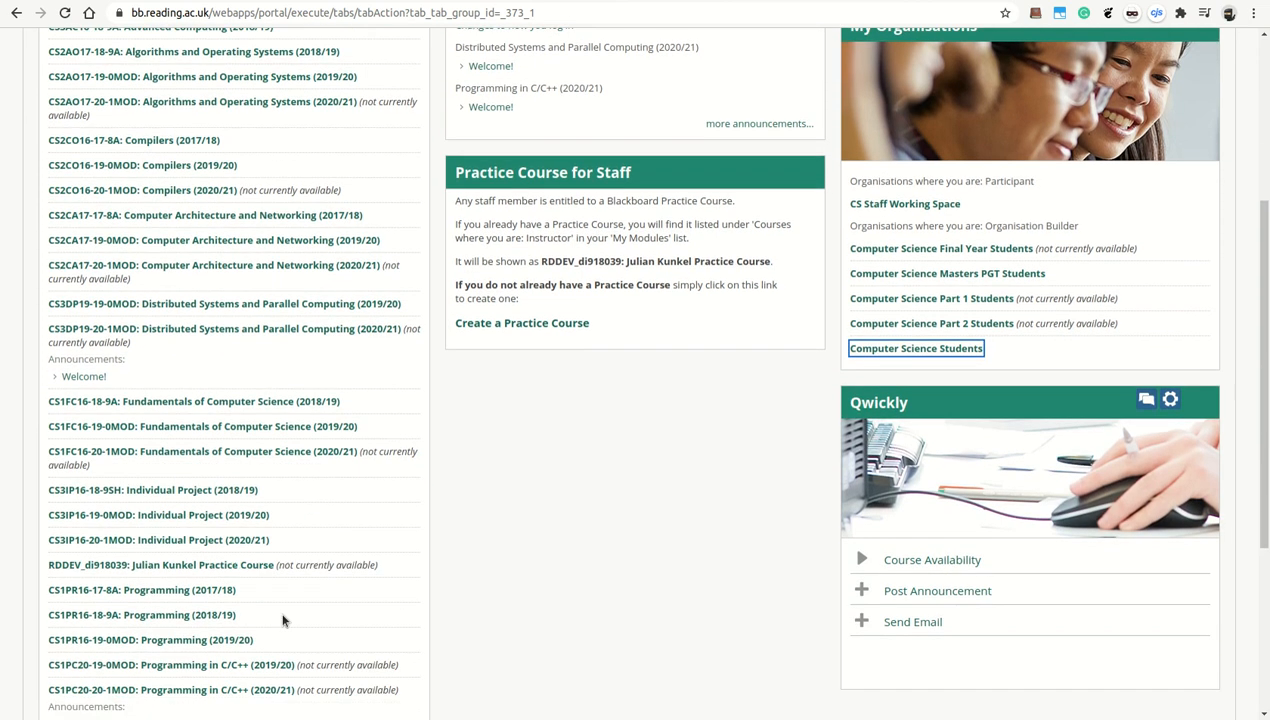
pyautogui.moveTo(265, 690)
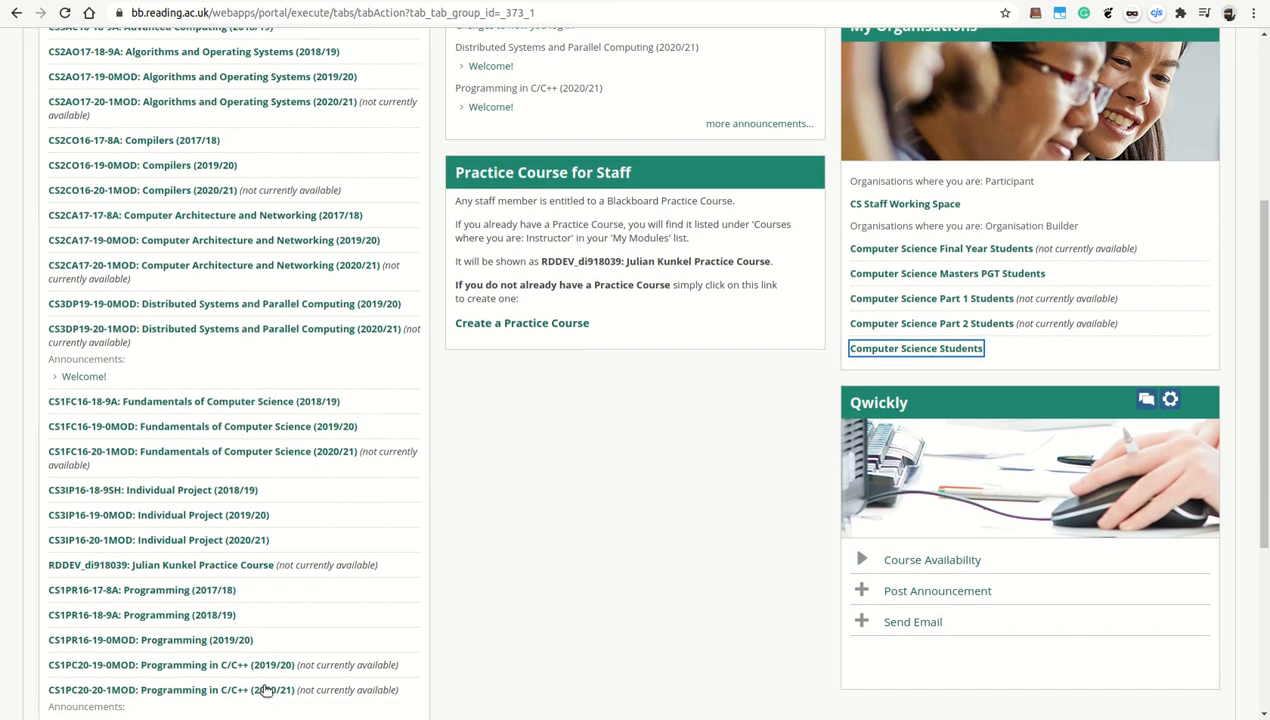
pyautogui.click(171, 689)
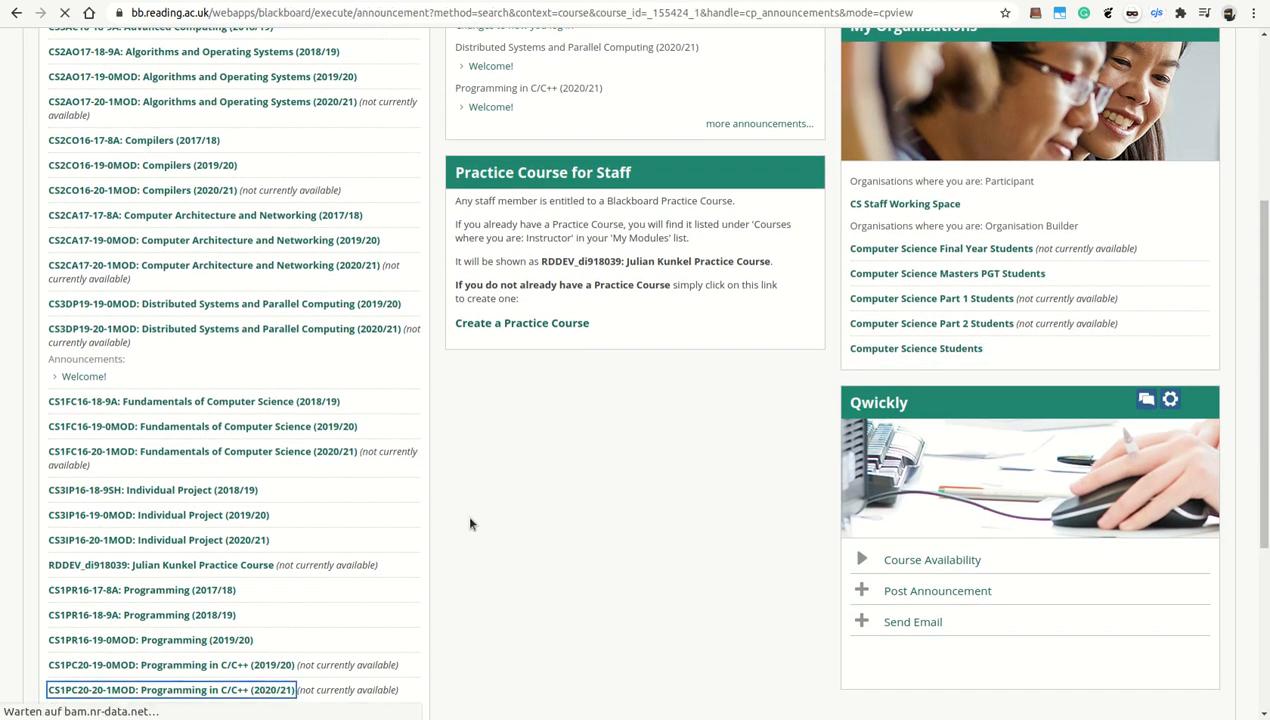
pyautogui.click(171, 689)
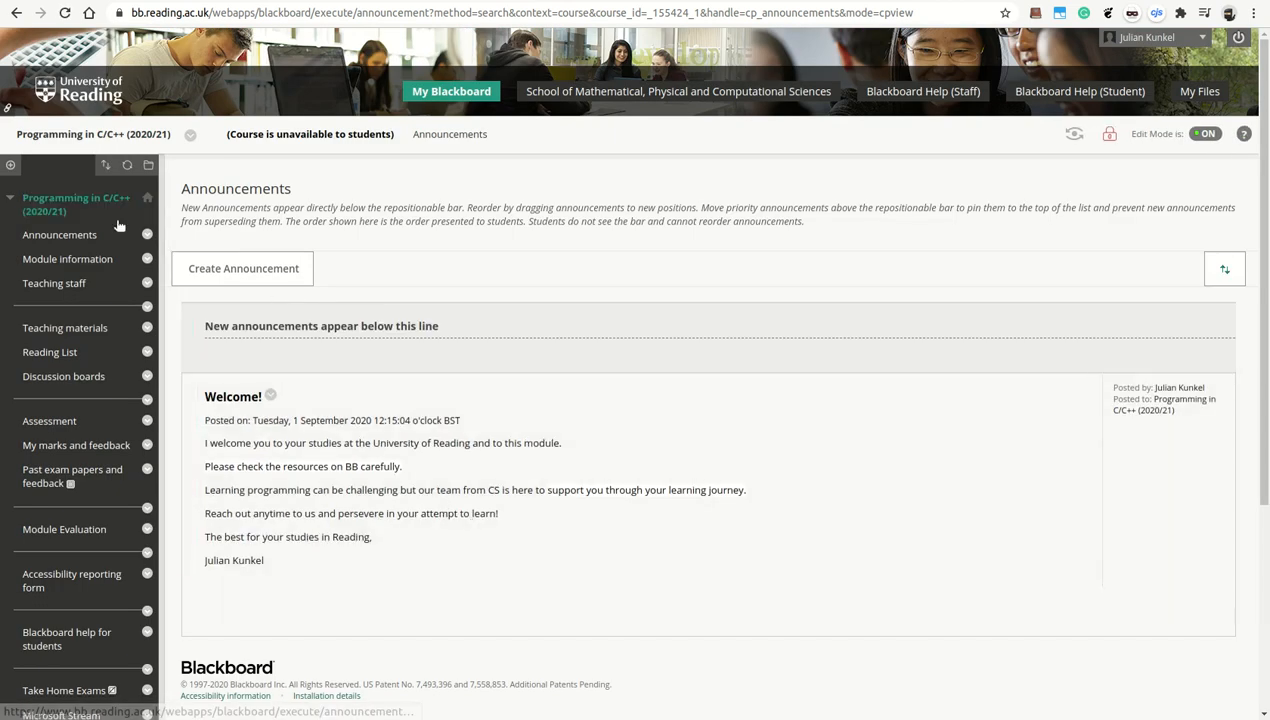